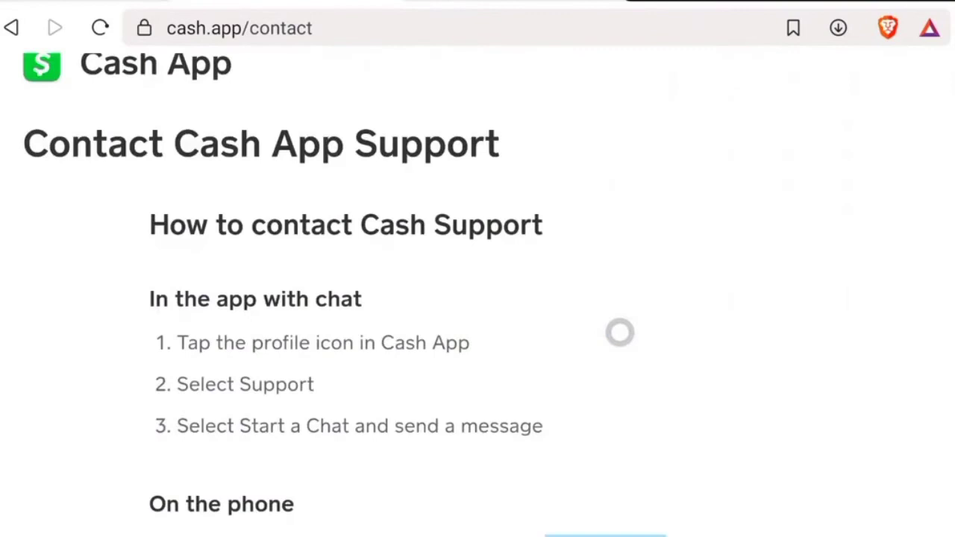
Step: Bring up the Keep note with the Paper Money Deposit template and mark the placeholder name XYZ
double_click(196, 343)
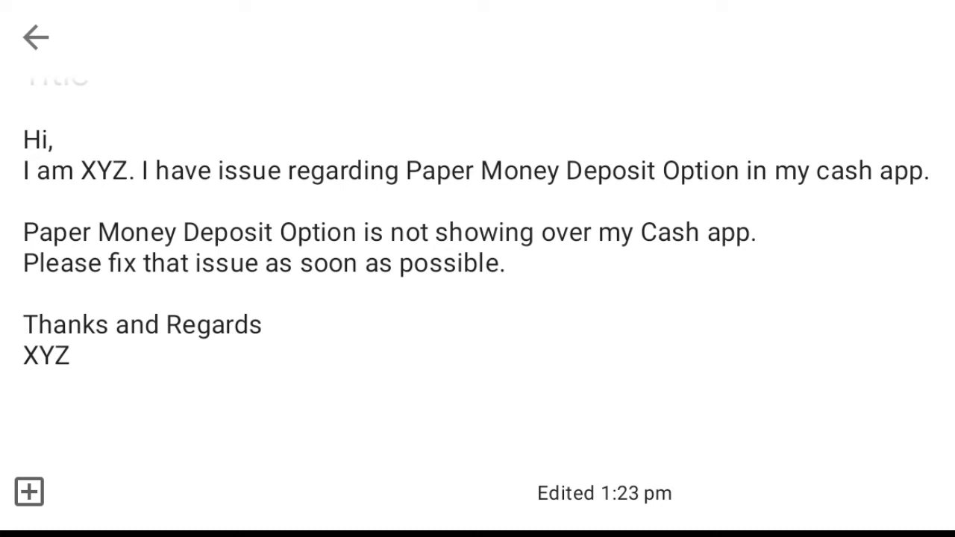
double_click(103, 170)
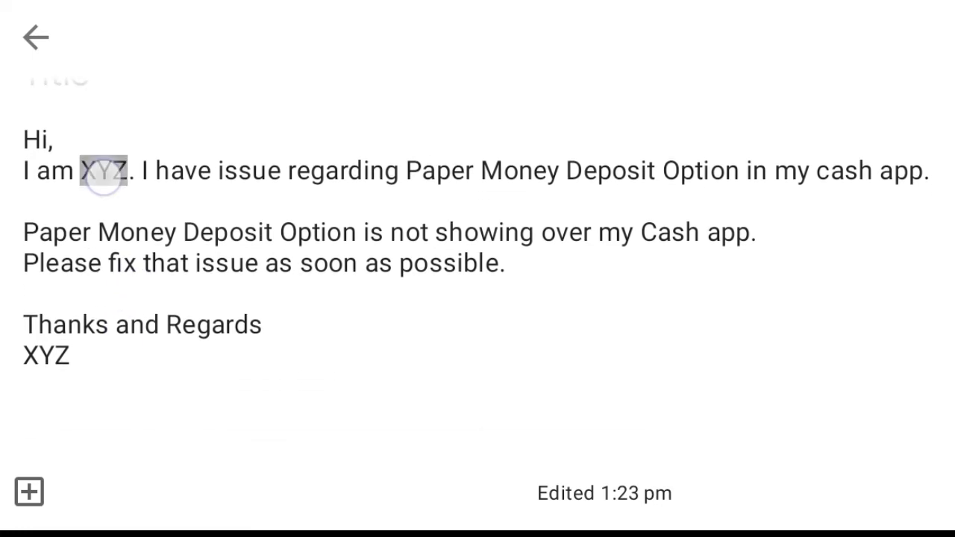
double_click(102, 170)
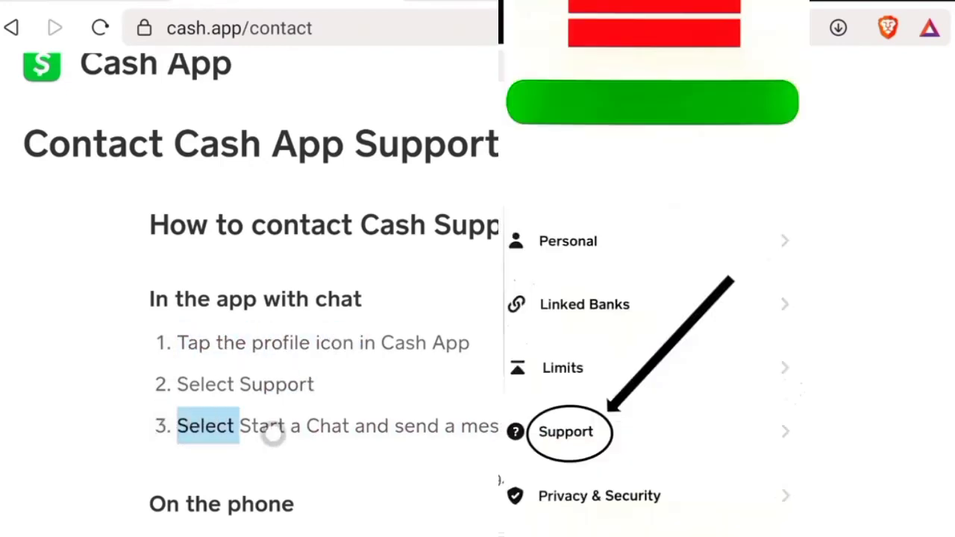
Step: Return to the cash.app/contact tab and highlight step 3, 'Select Start a Chat and send a message'
click(567, 433)
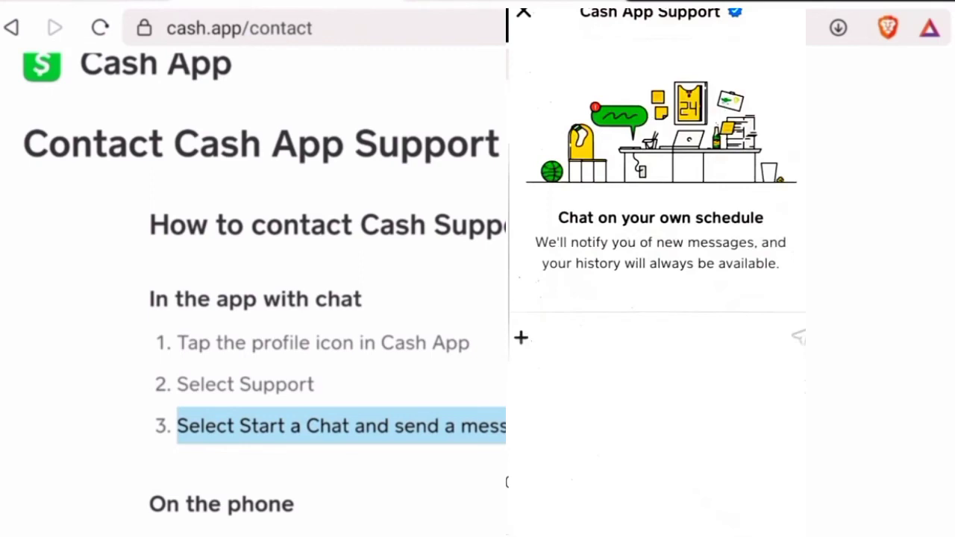
click(526, 12)
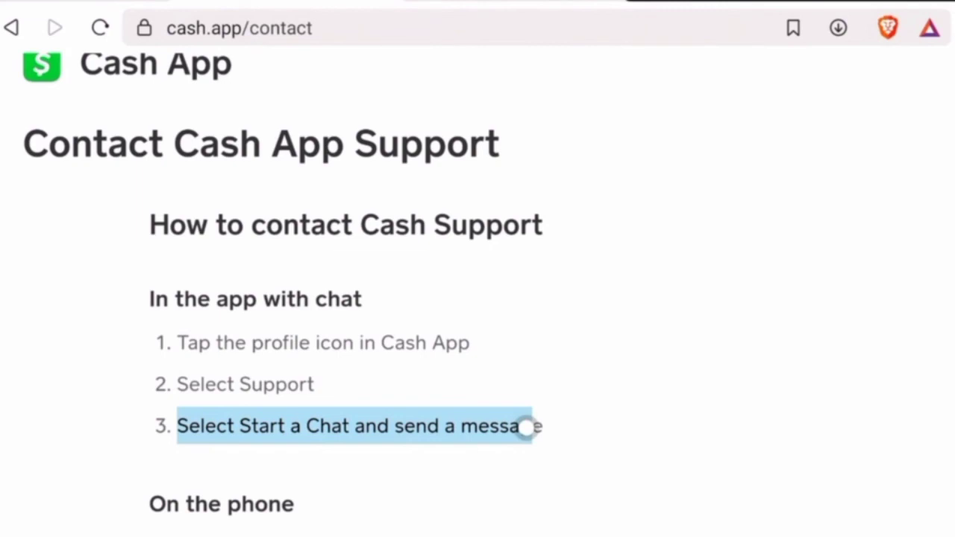